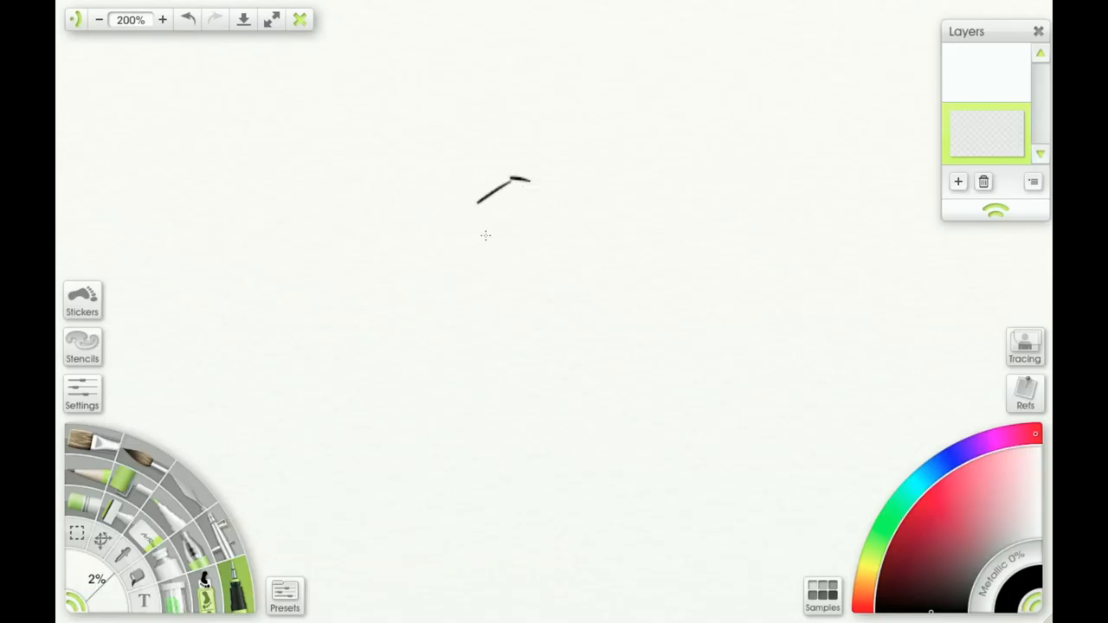
Sketch the plane in thin ink: wing edges, fuselage, tail fin, engines, nose and wingtips.
left_click_drag(533, 178, 485, 238)
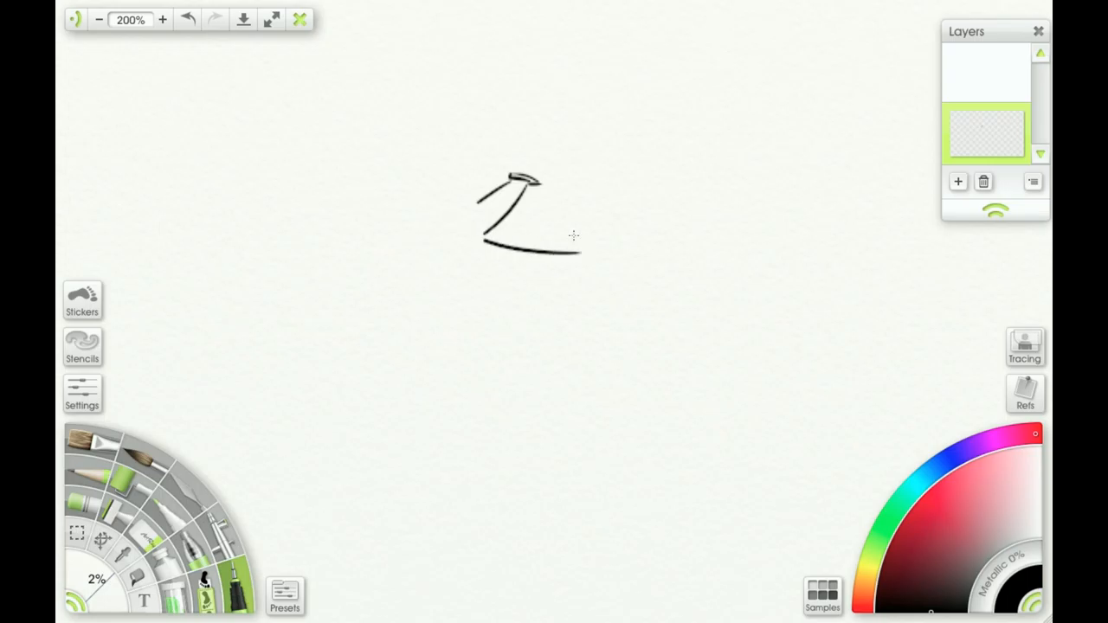
left_click_drag(606, 238, 614, 212)
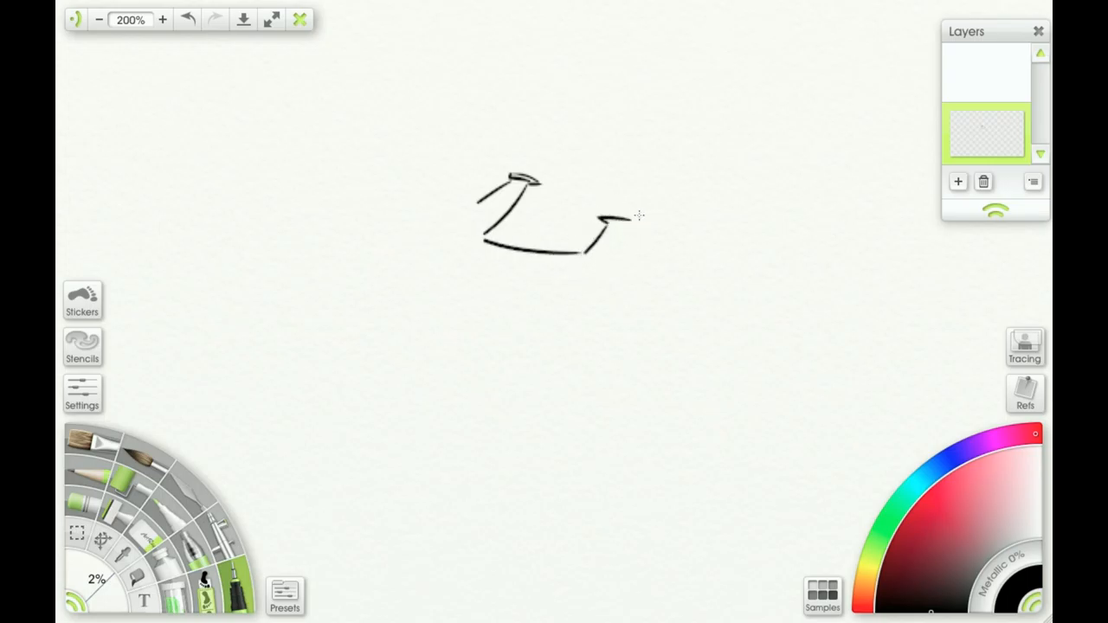
left_click_drag(641, 215, 585, 279)
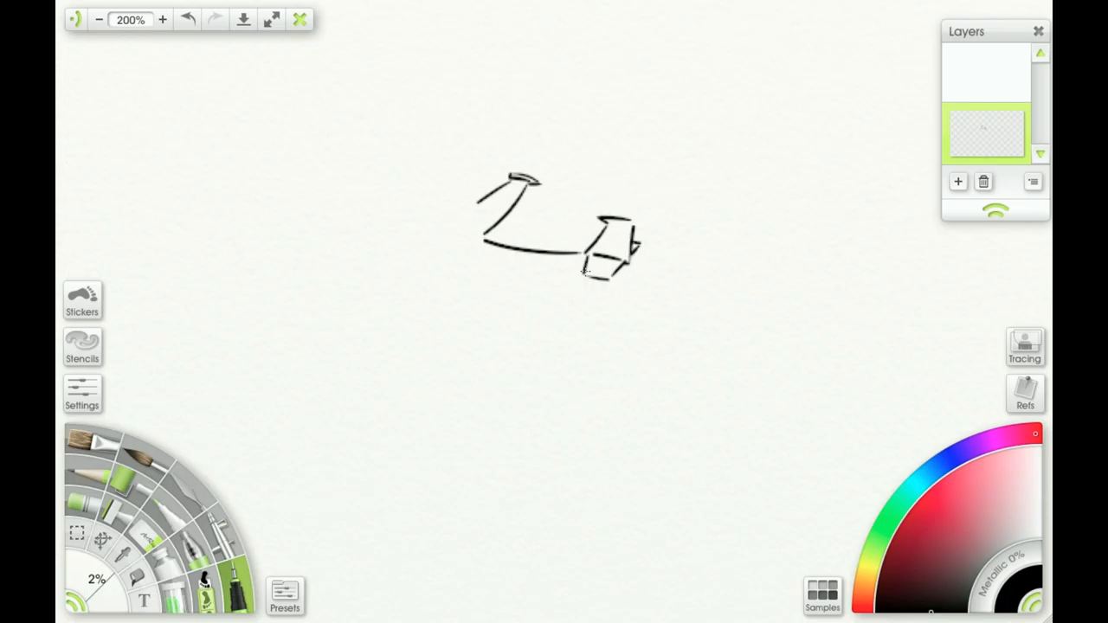
left_click_drag(489, 286, 584, 268)
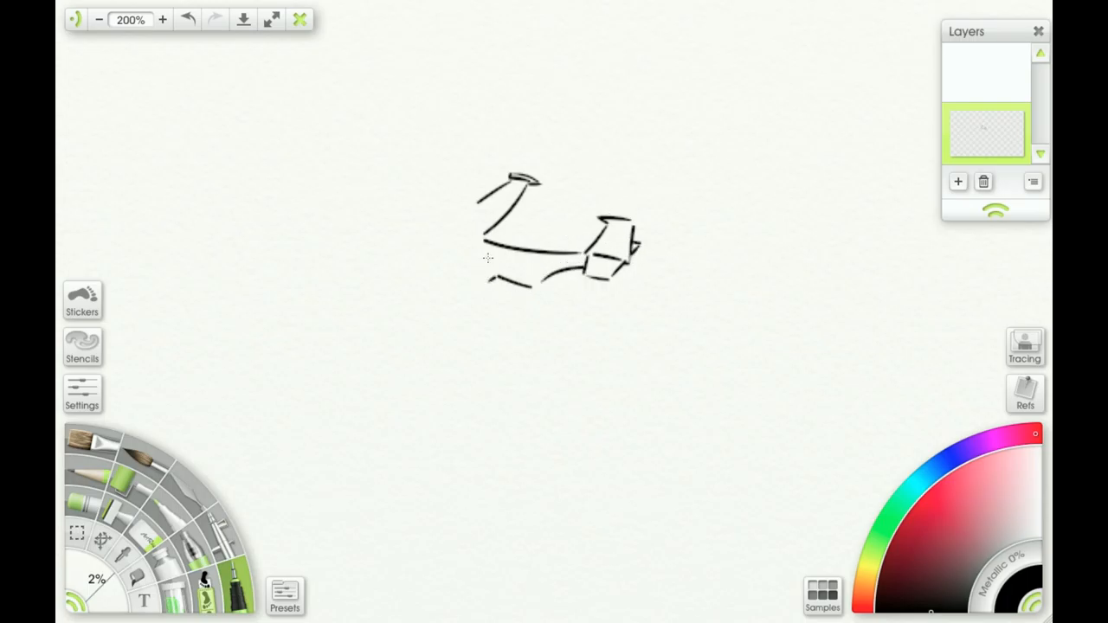
left_click_drag(489, 251, 403, 317)
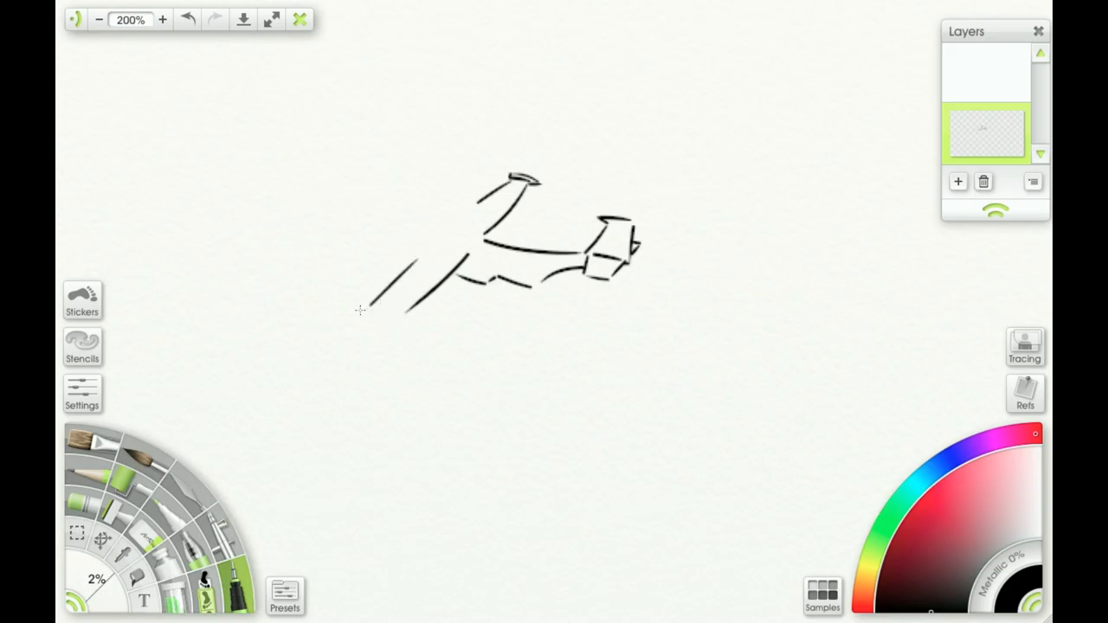
left_click_drag(403, 273, 373, 325)
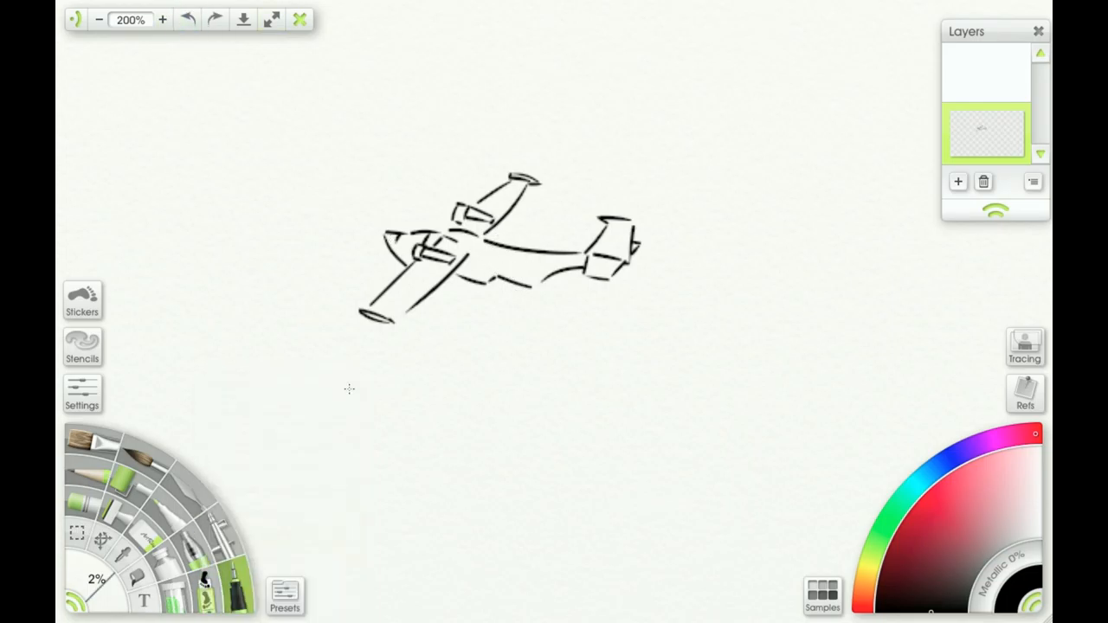
mouse_move(188, 19)
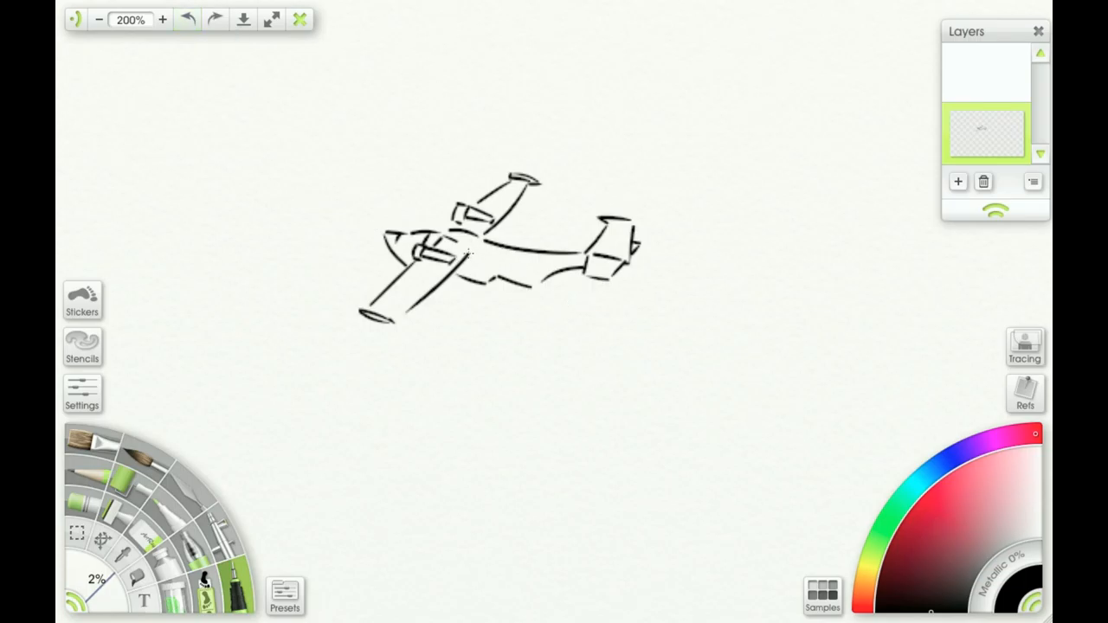
Ink bold wing stripes and thicker outlines with the Thick Liner, then set pen size to 1%.
left_click_drag(467, 256, 568, 268)
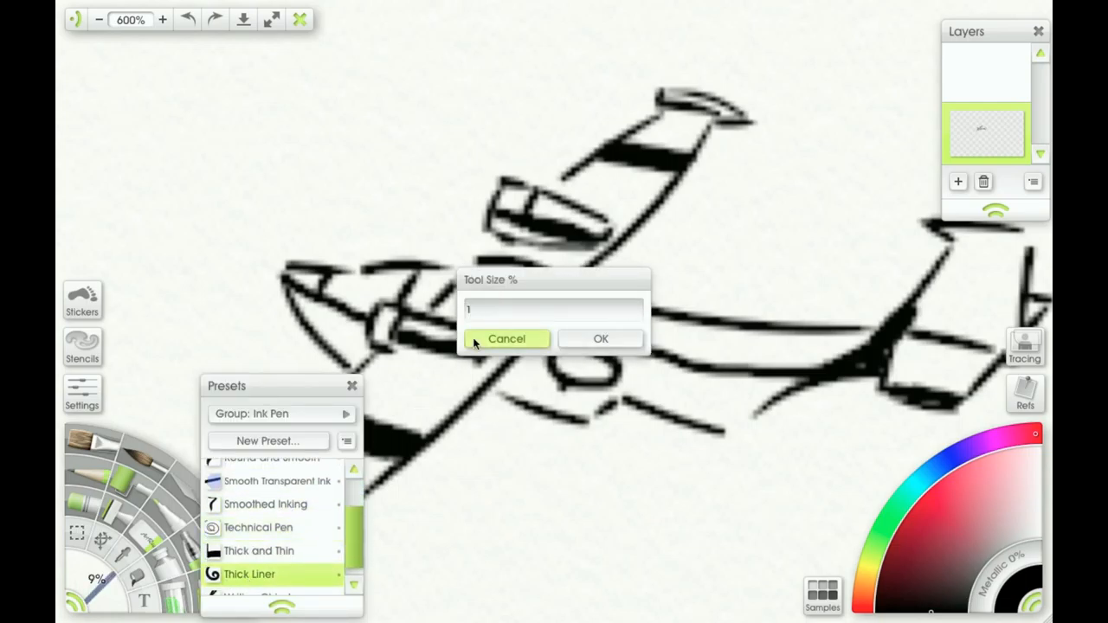
left_click(506, 339)
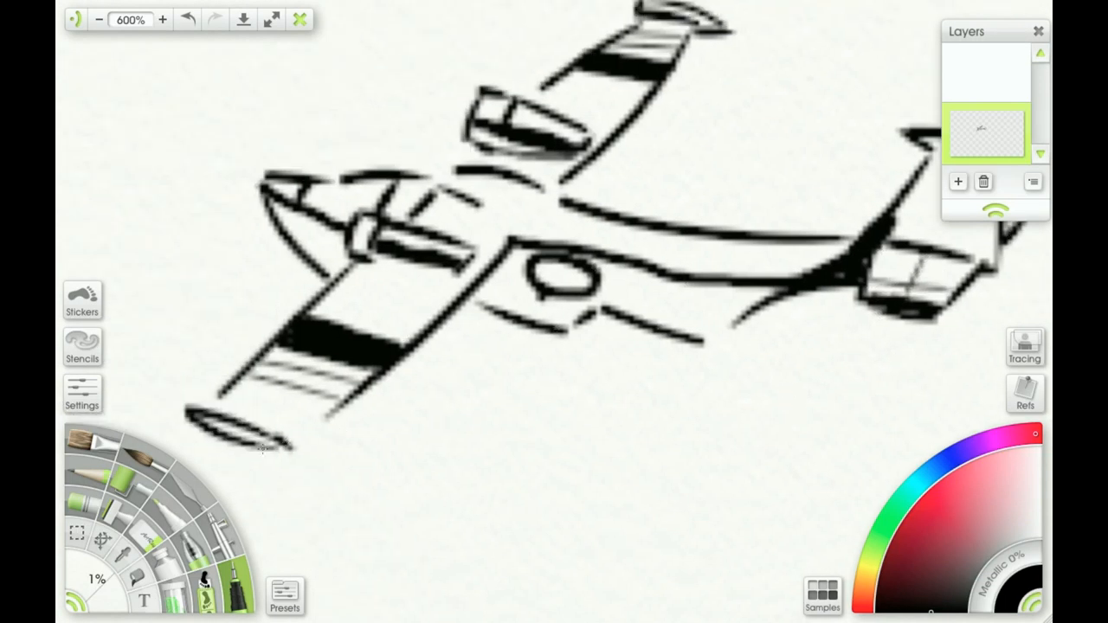
With a 2% pen, fill black shadows under the nose, around the fuselage window and along the underside.
left_click(394, 212)
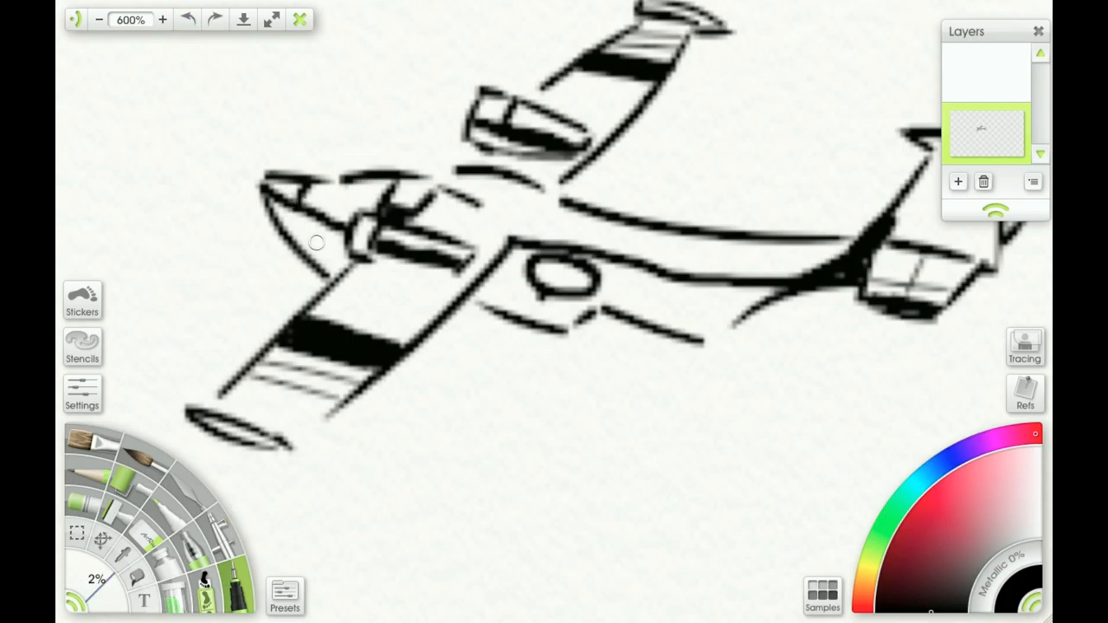
left_click_drag(329, 251, 273, 201)
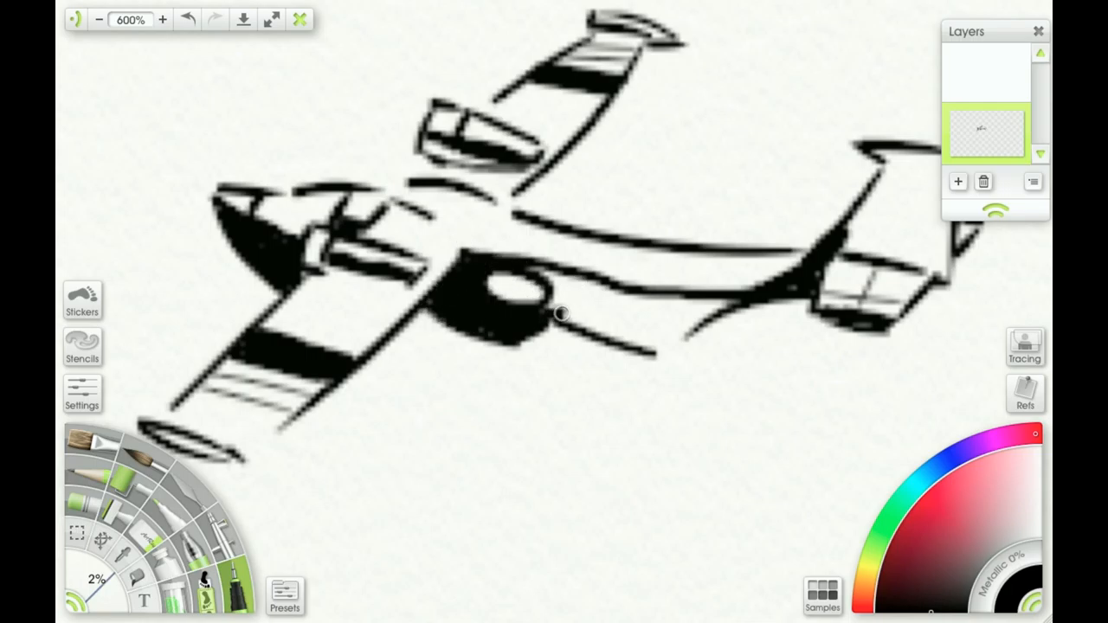
left_click_drag(563, 312, 615, 312)
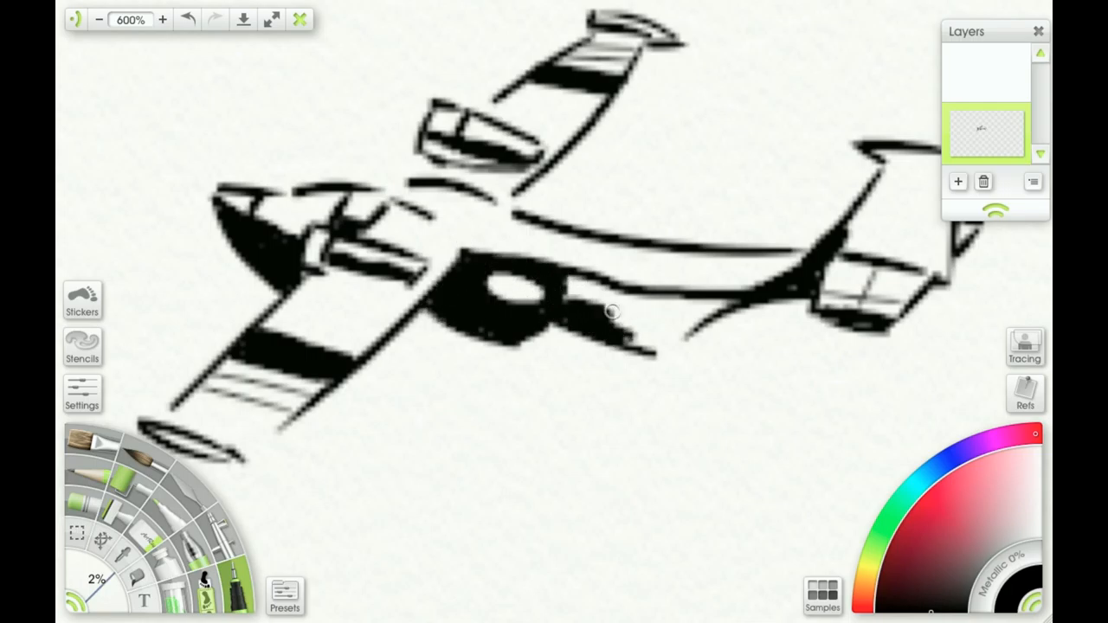
left_click_drag(615, 312, 701, 308)
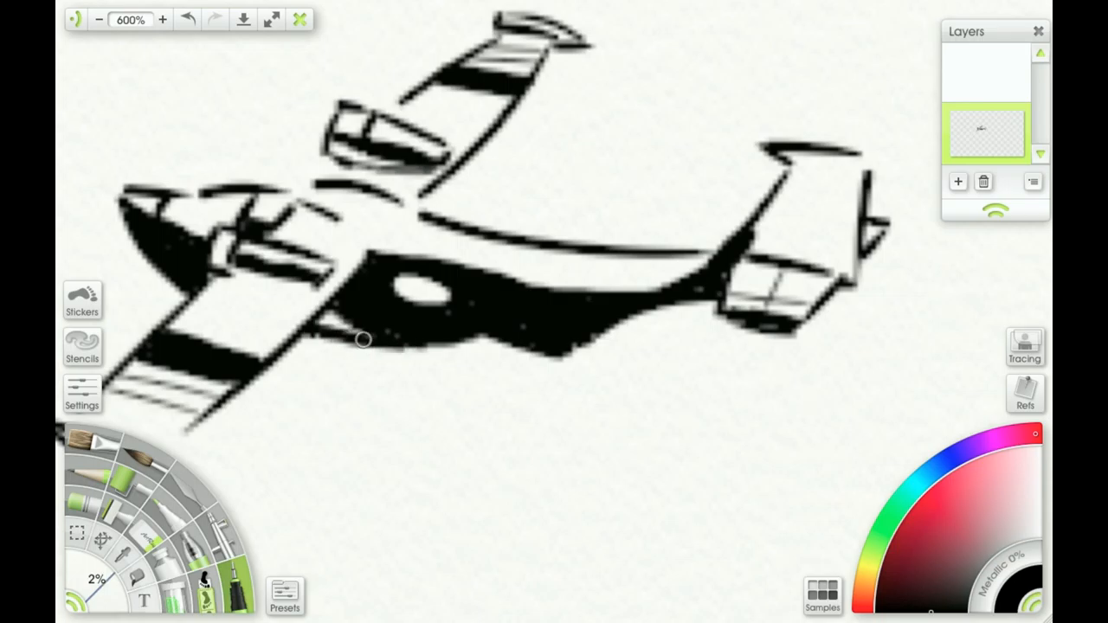
Fill the belly shadow toward the tail and the tail fin shadow solid black.
left_click_drag(363, 339, 699, 238)
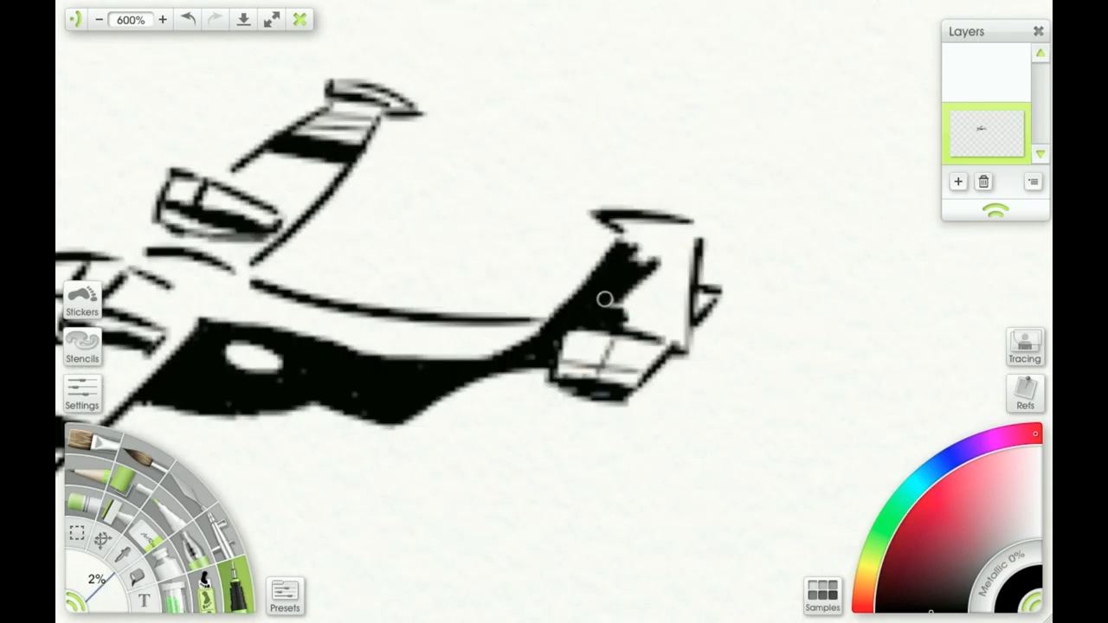
left_click_drag(607, 300, 645, 266)
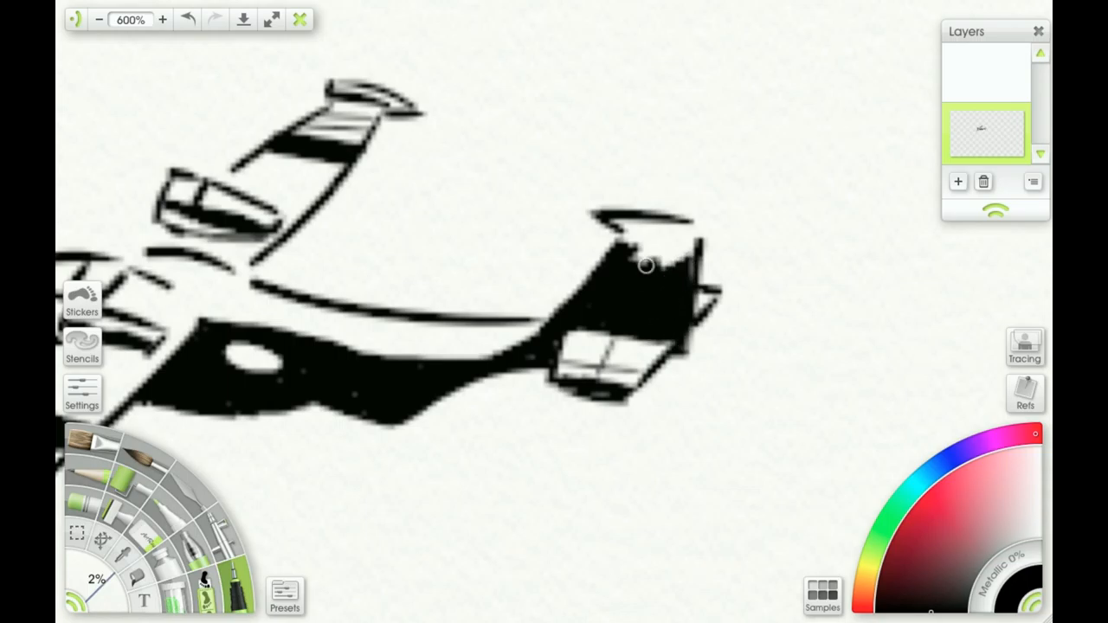
left_click_drag(648, 266, 689, 264)
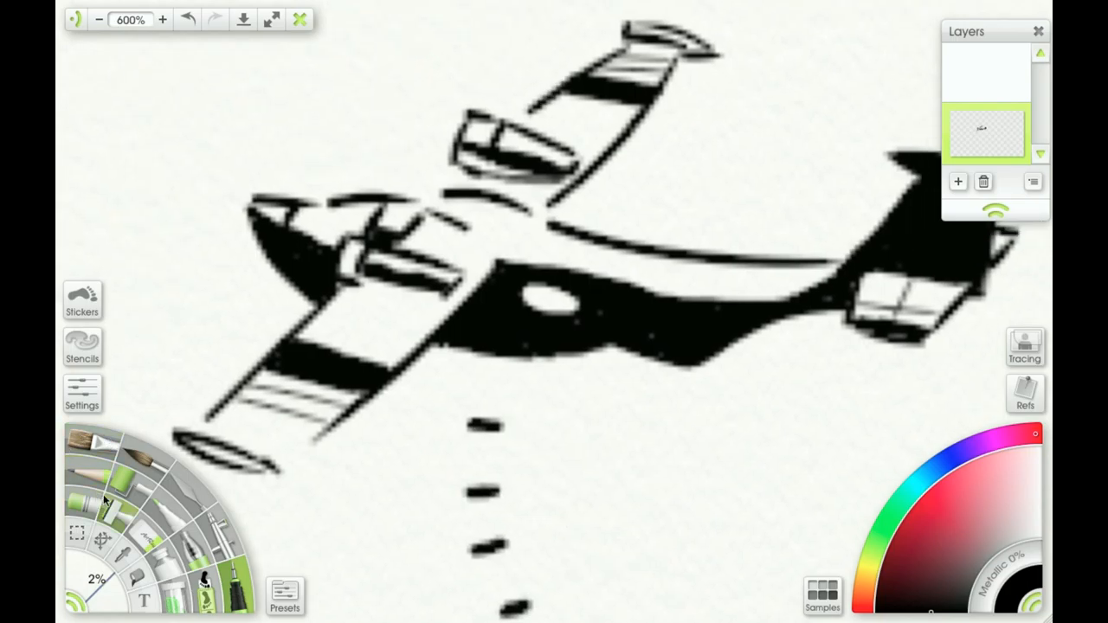
left_click(969, 541)
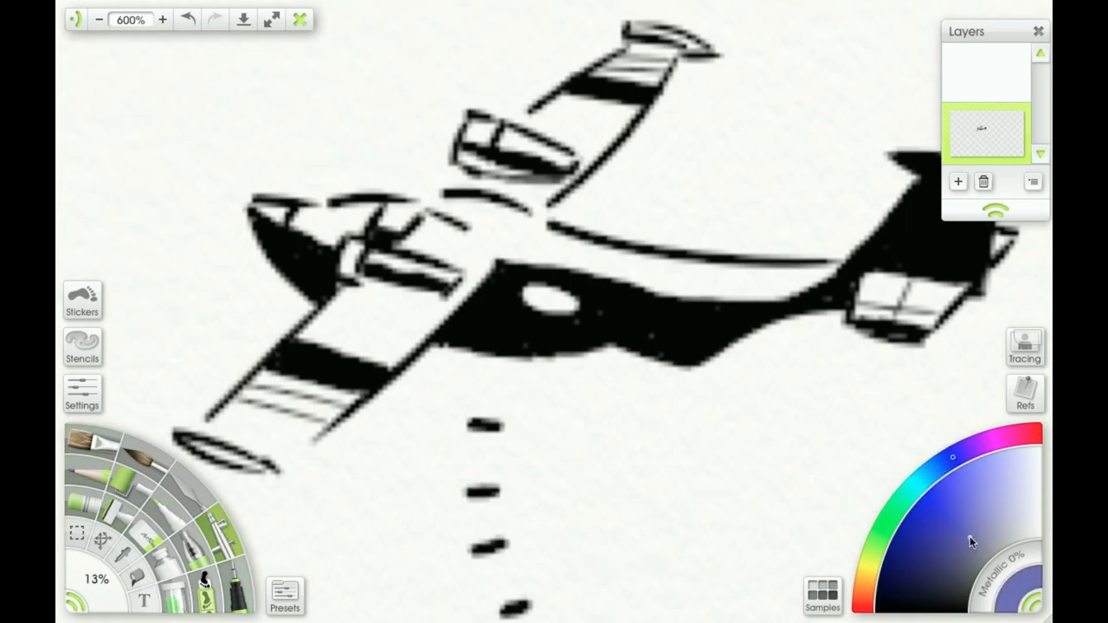